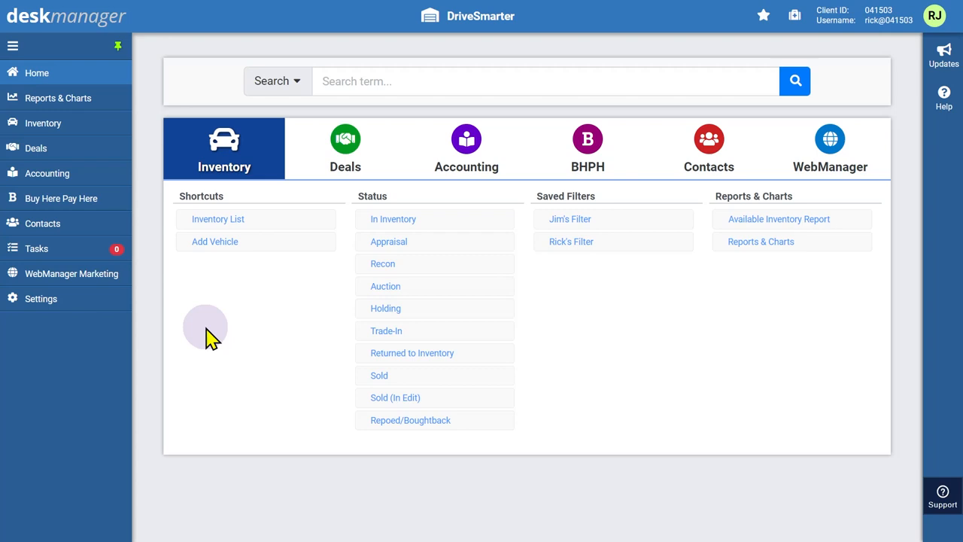
mouse_move(117, 312)
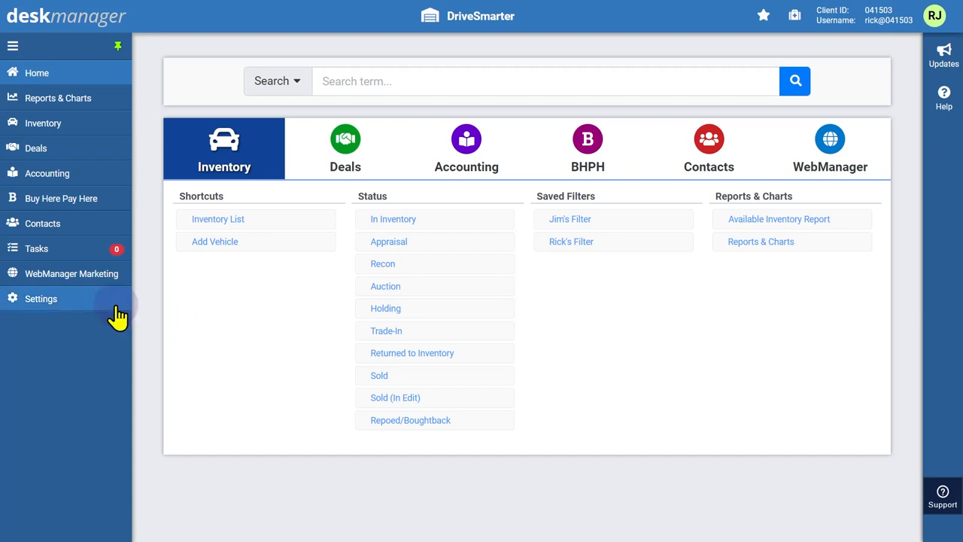
- Open the J.D. Power NADA setup via Settings, Integrated Vendors, Vehicle Valuation
click(41, 298)
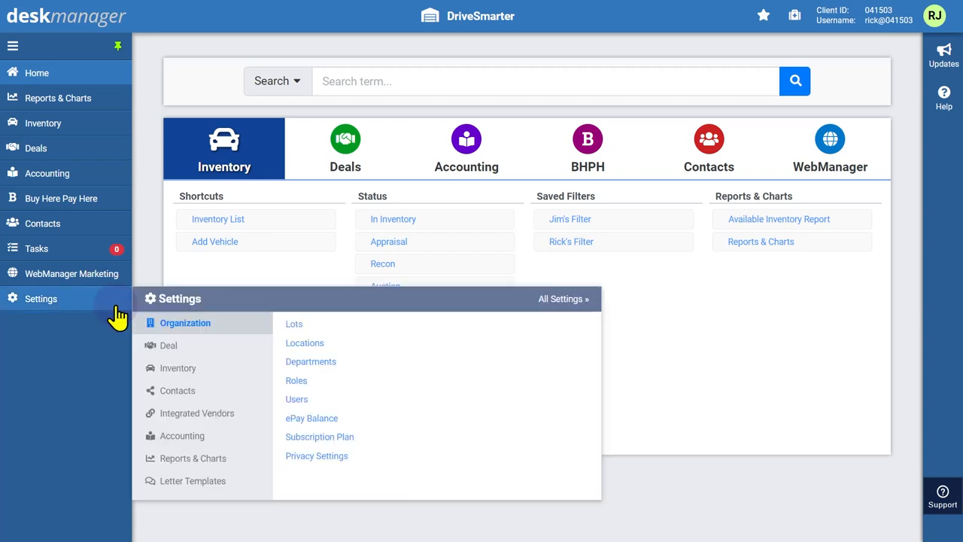
mouse_move(198, 413)
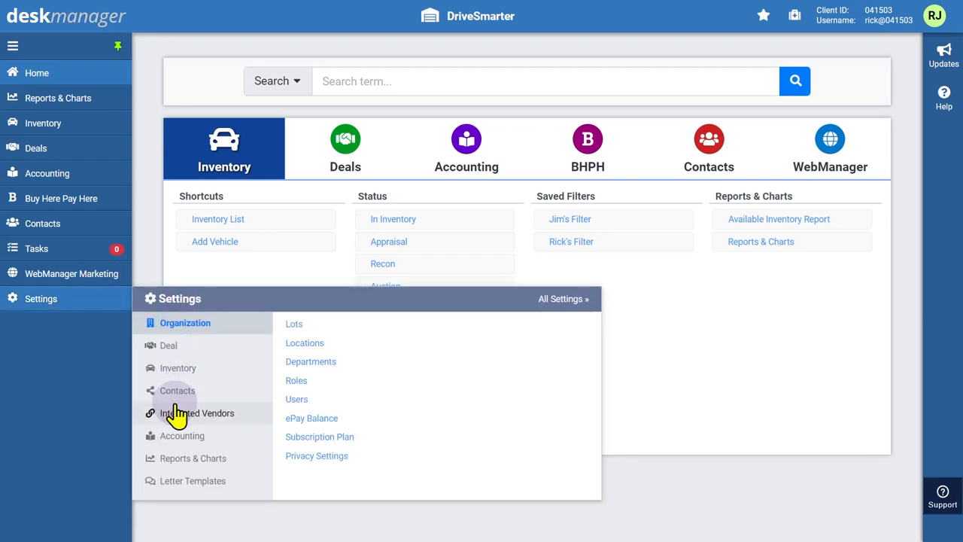
click(197, 413)
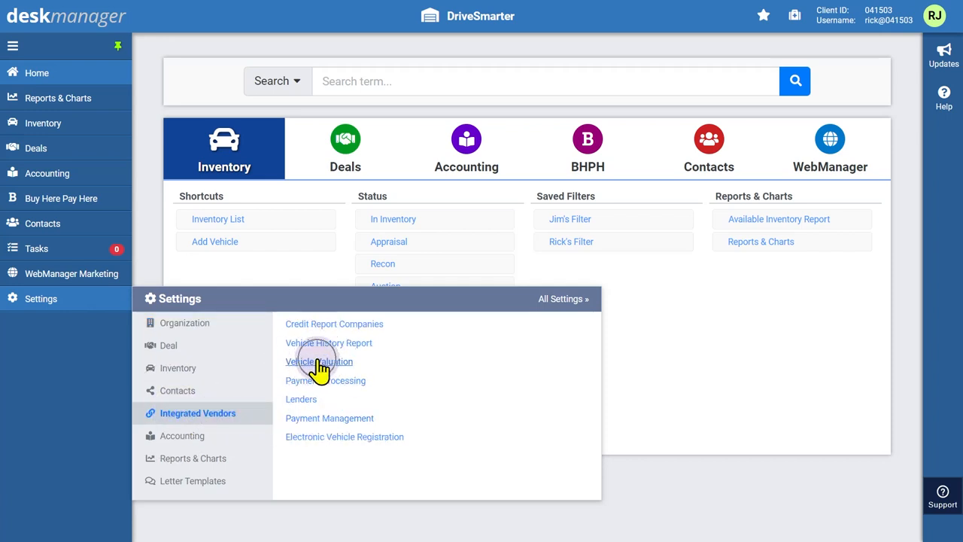
click(319, 361)
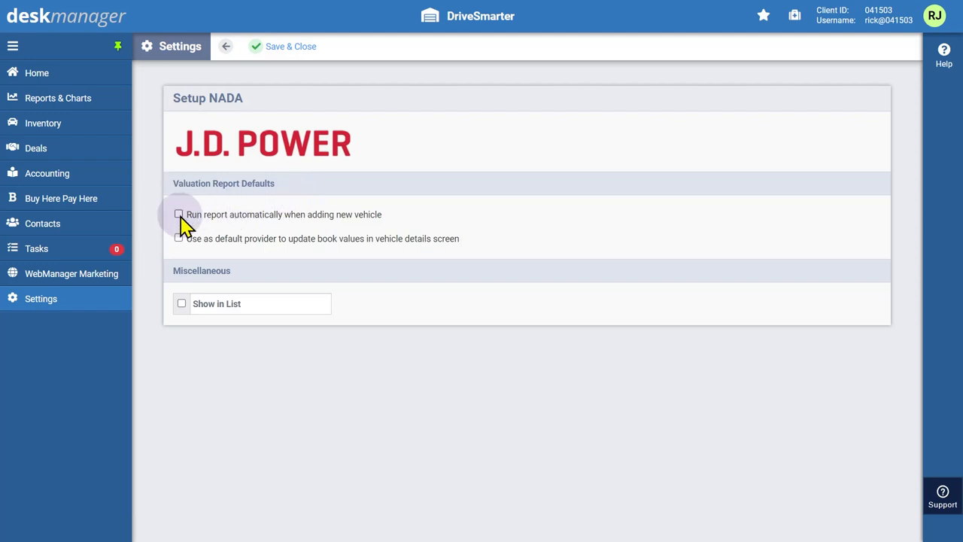
- Enable auto-run reports and default provider for NADA, leave Show in List off, and save
click(179, 214)
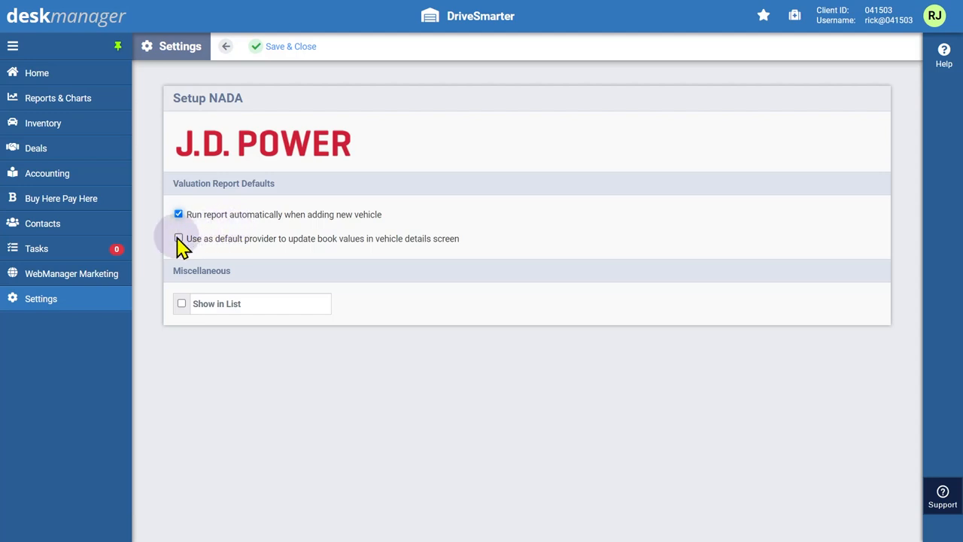
click(178, 238)
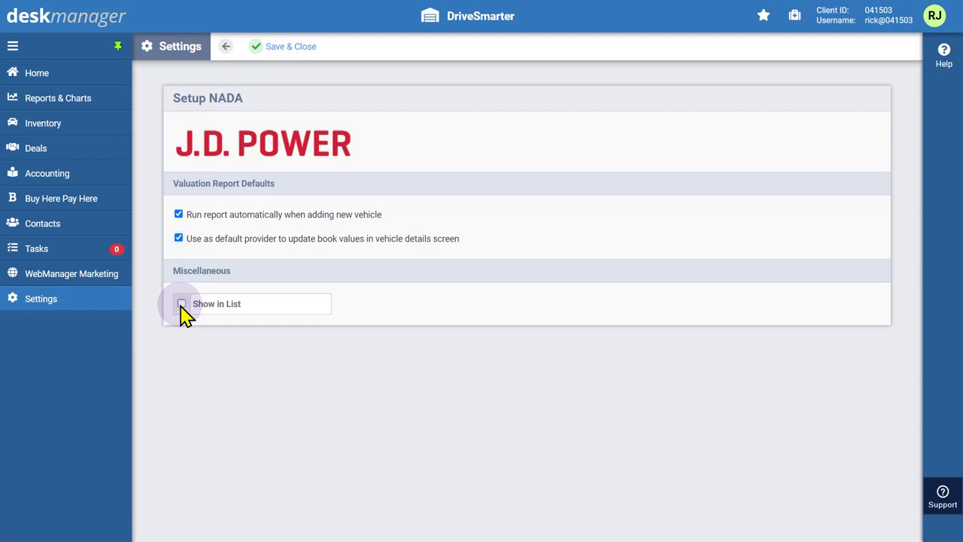
click(180, 303)
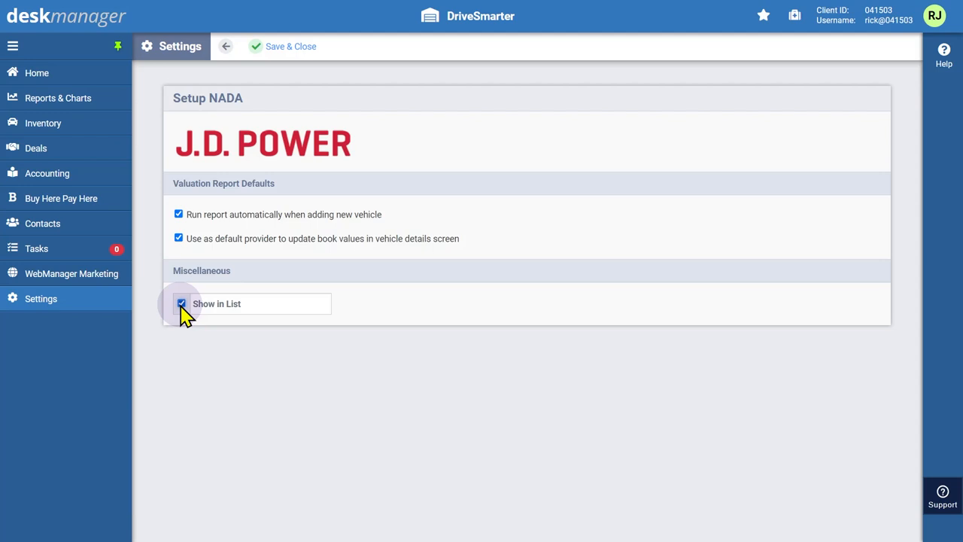
click(181, 303)
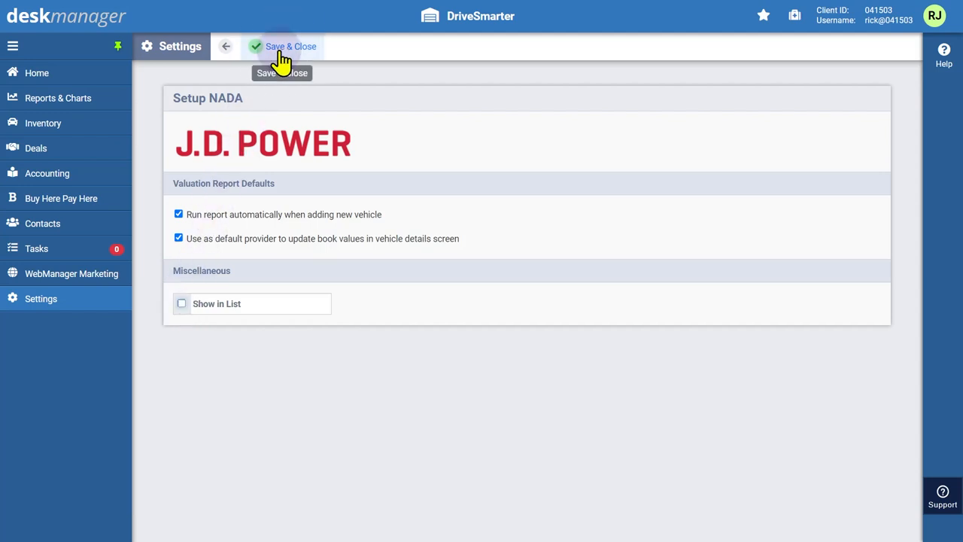
click(291, 46)
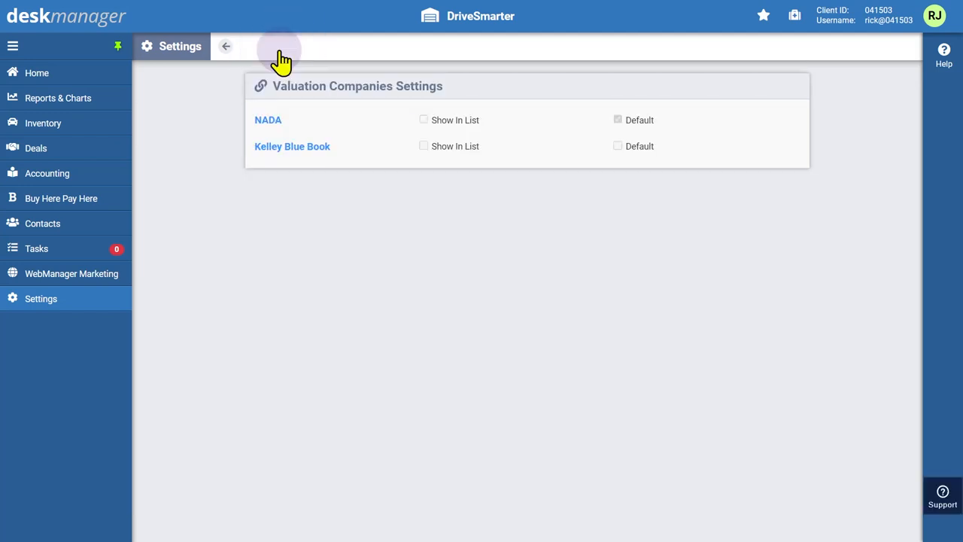